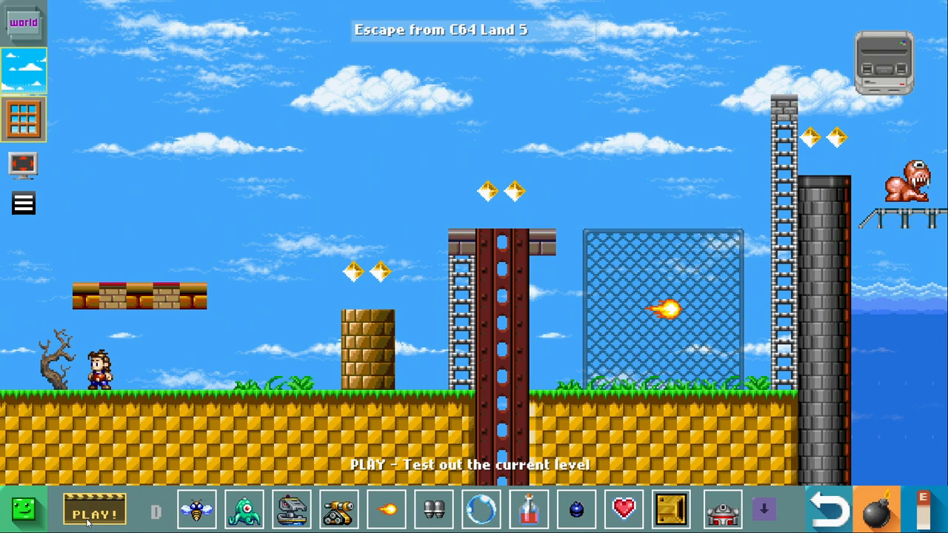
Switch the 'Escape from C64 Land 5' level to the USER graphics set
click(95, 510)
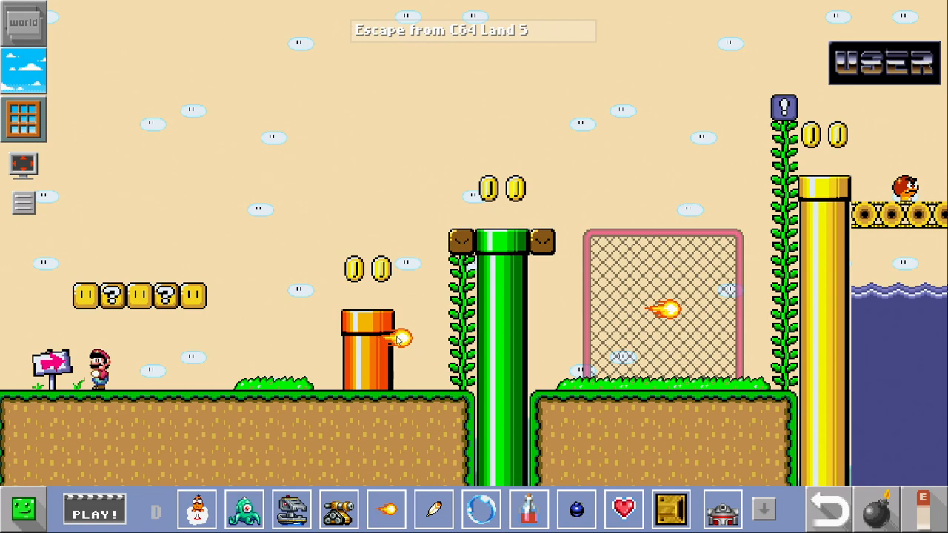
mouse_move(95, 510)
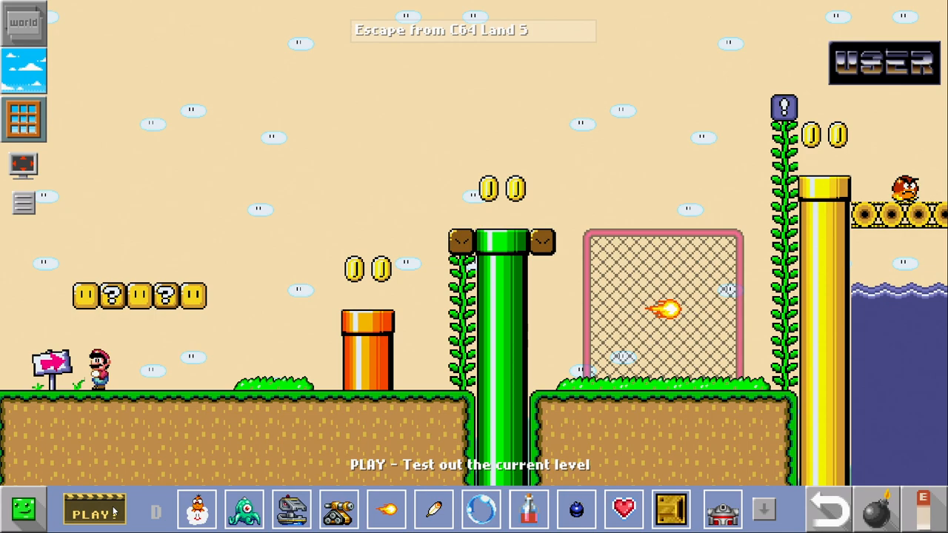
click(95, 510)
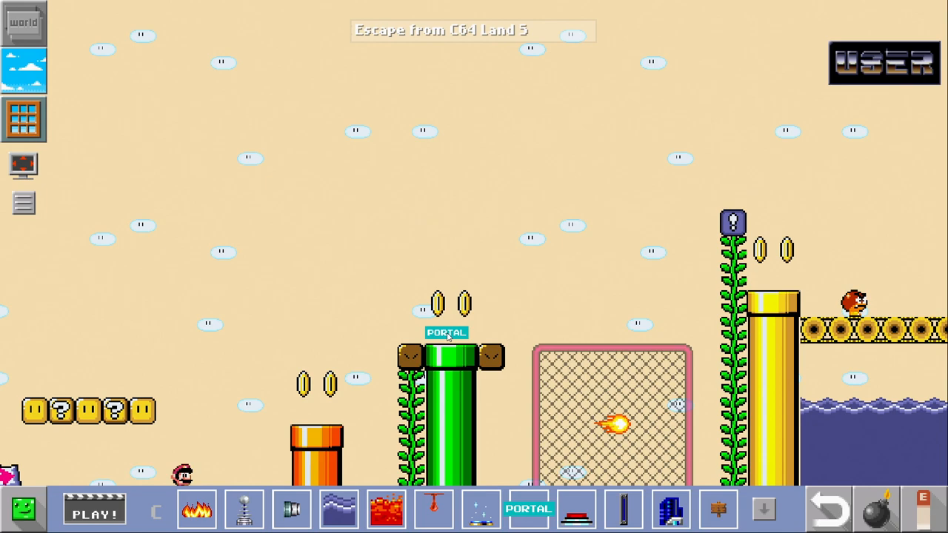
click(95, 510)
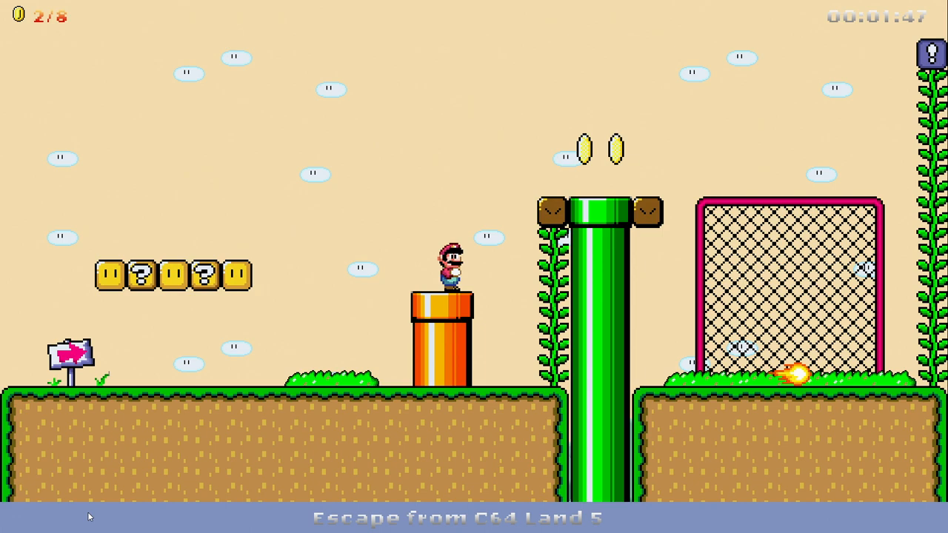
key(right)
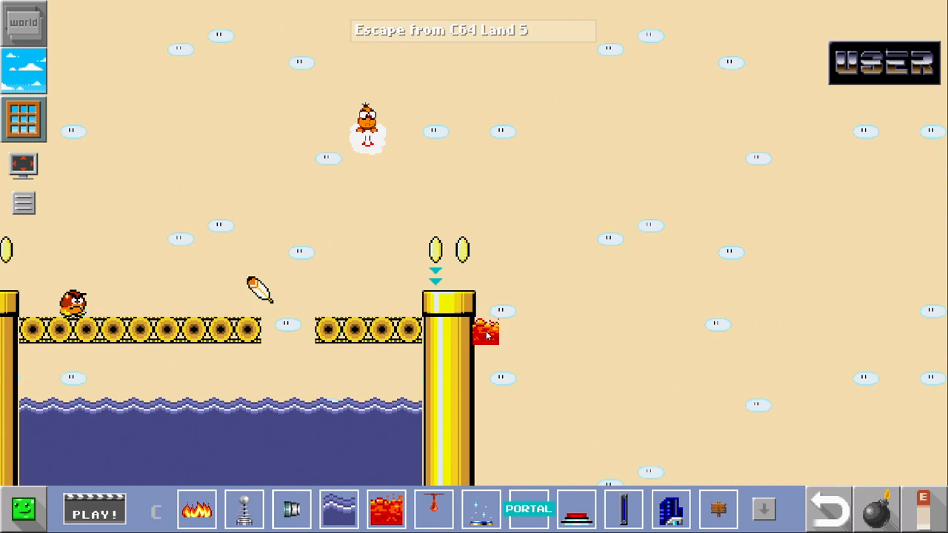
click(94, 509)
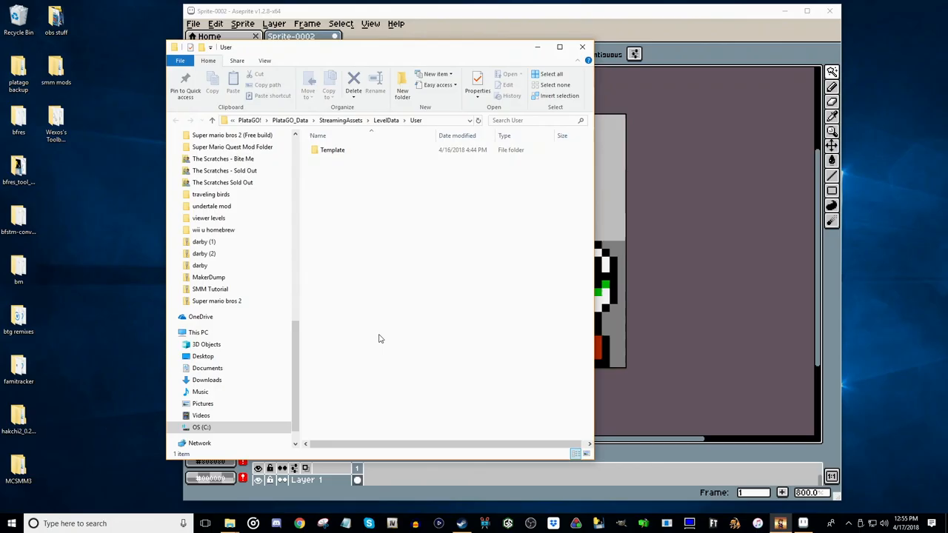
Open the Template folder in the game's User level data
click(331, 150)
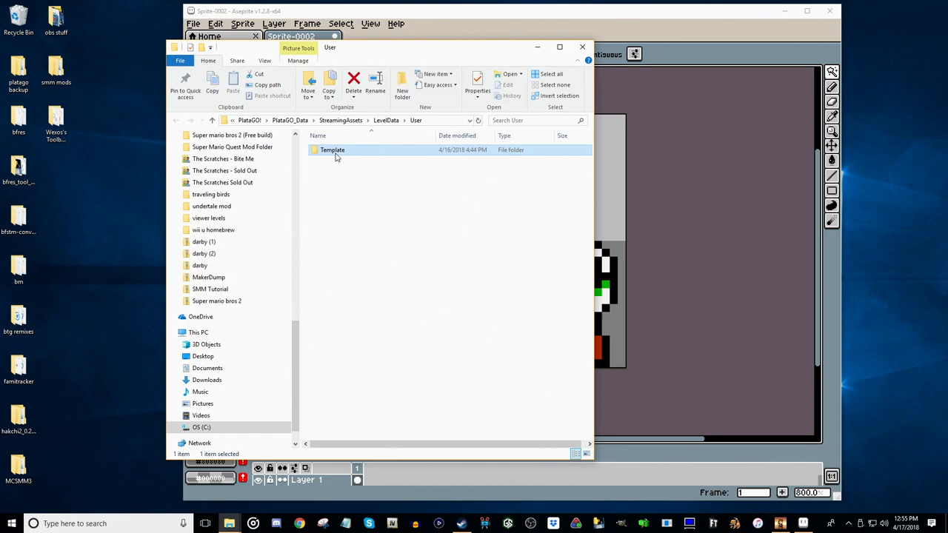
double_click(332, 149)
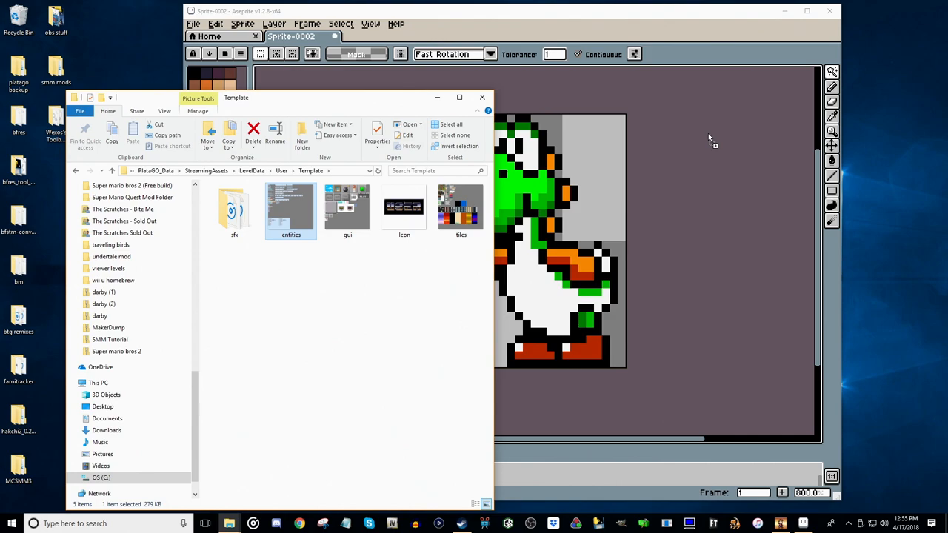
Open the template's entities.png sprite sheet in Aseprite
double_click(290, 207)
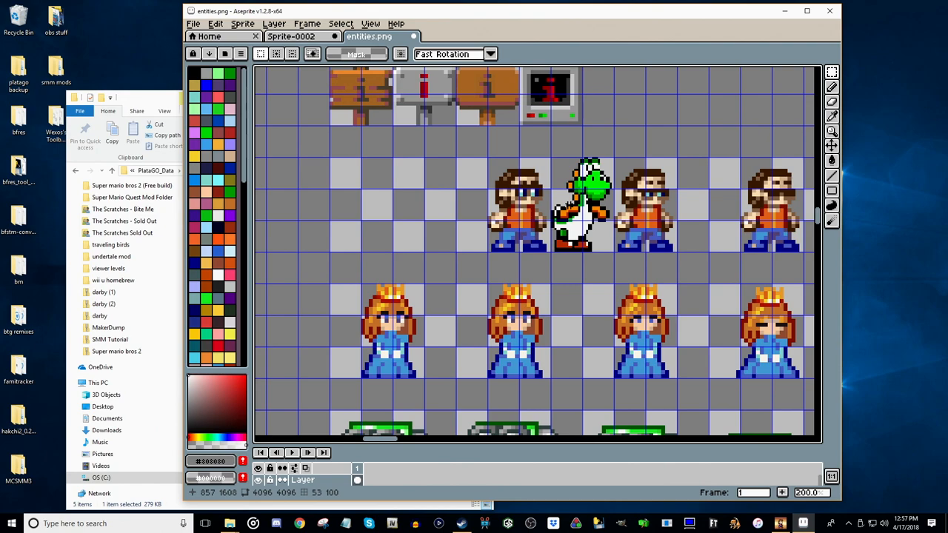
Place Yoshi in the level beside Mario and add a help text greeting to Mario
drag(551, 160, 613, 252)
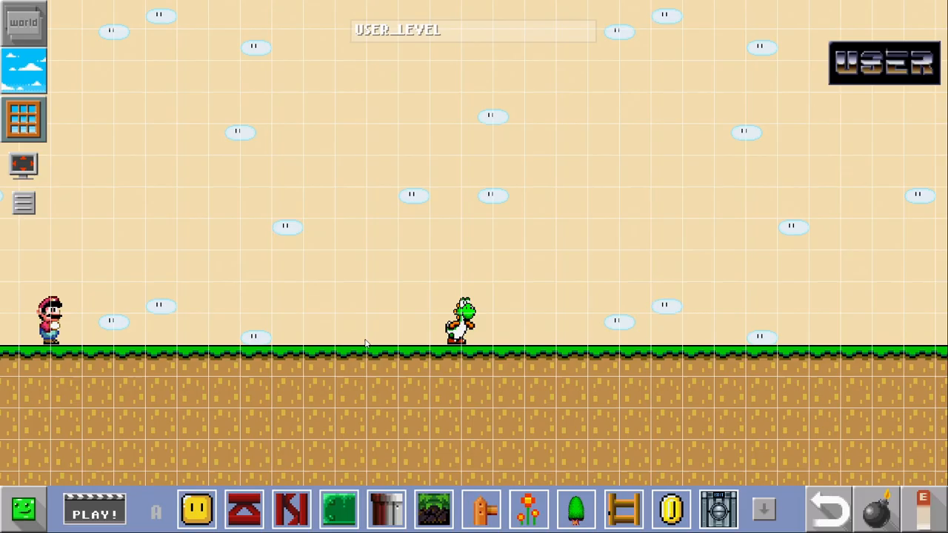
click(764, 509)
text(Hey Mario! Do you watch BT)
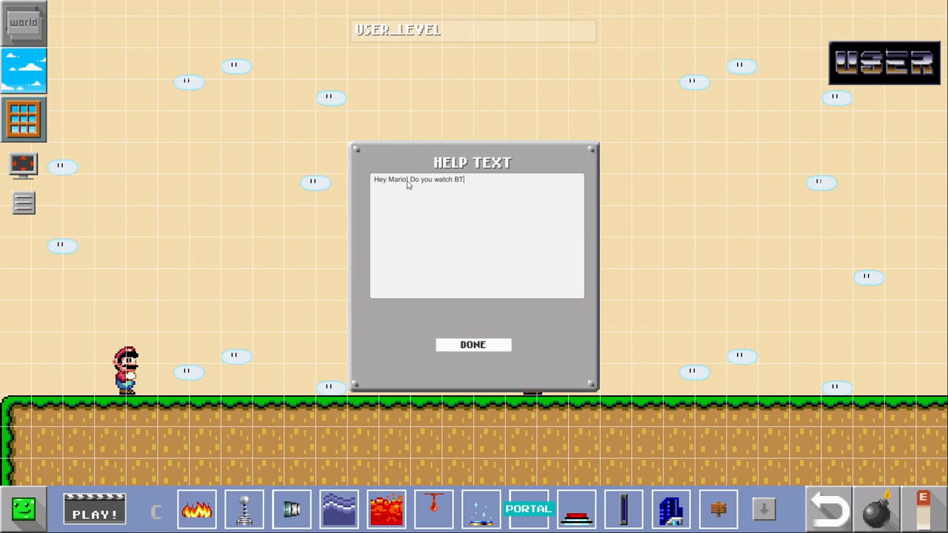
click(473, 343)
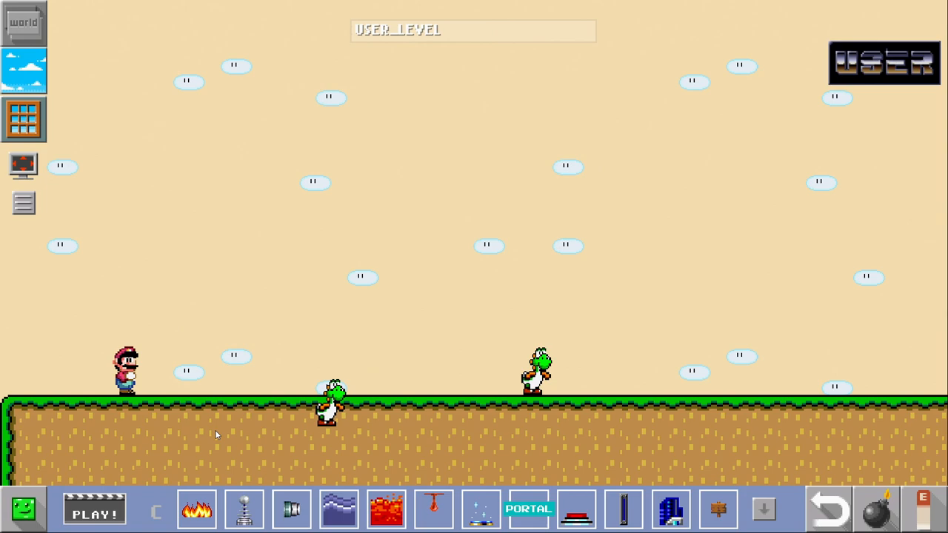
click(95, 509)
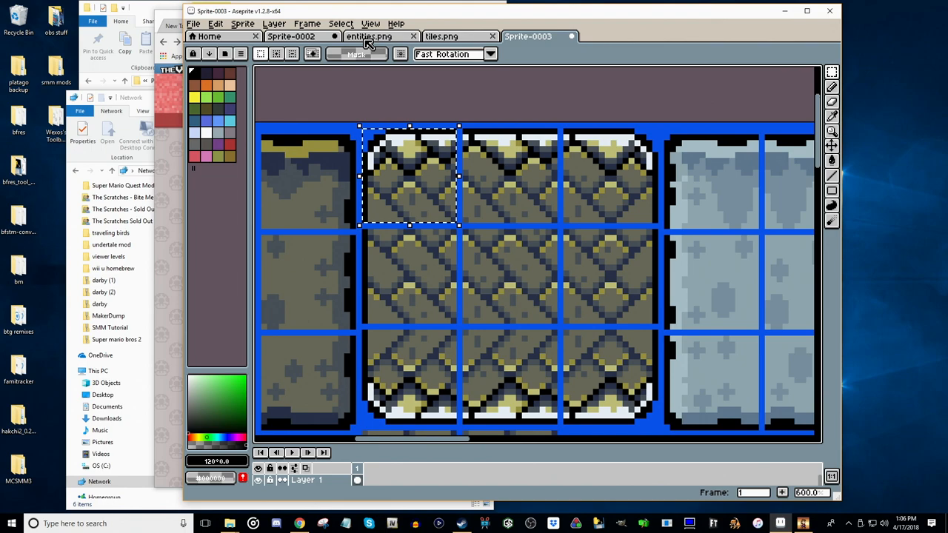
Select one castle ground tile in the Sprite-0003 tileset to copy
click(441, 35)
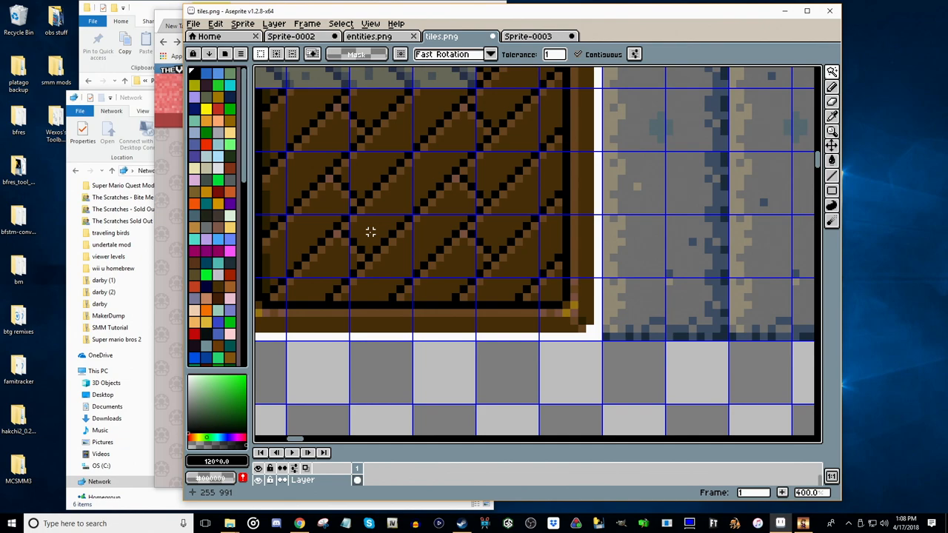
Mark the brown ground area in tiles.png and select the whole castle ground block to copy
click(527, 35)
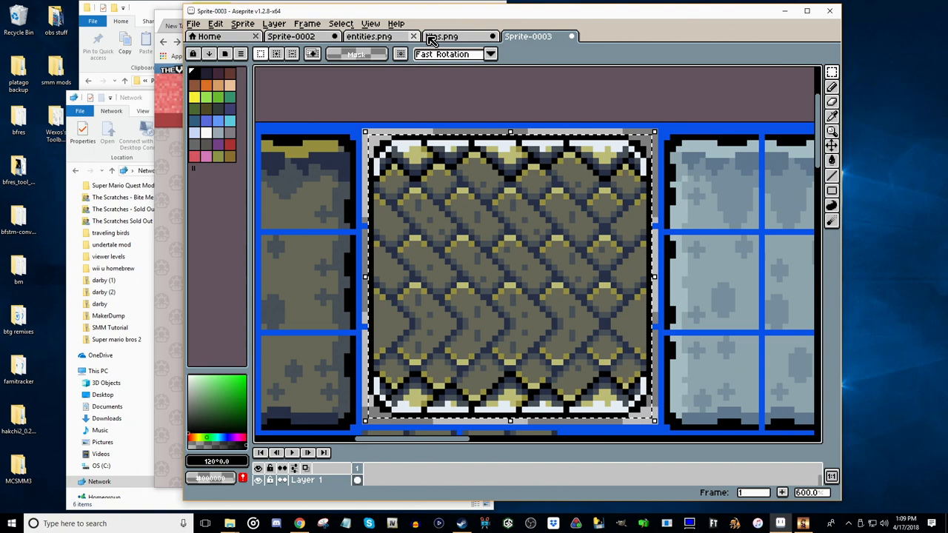
click(442, 35)
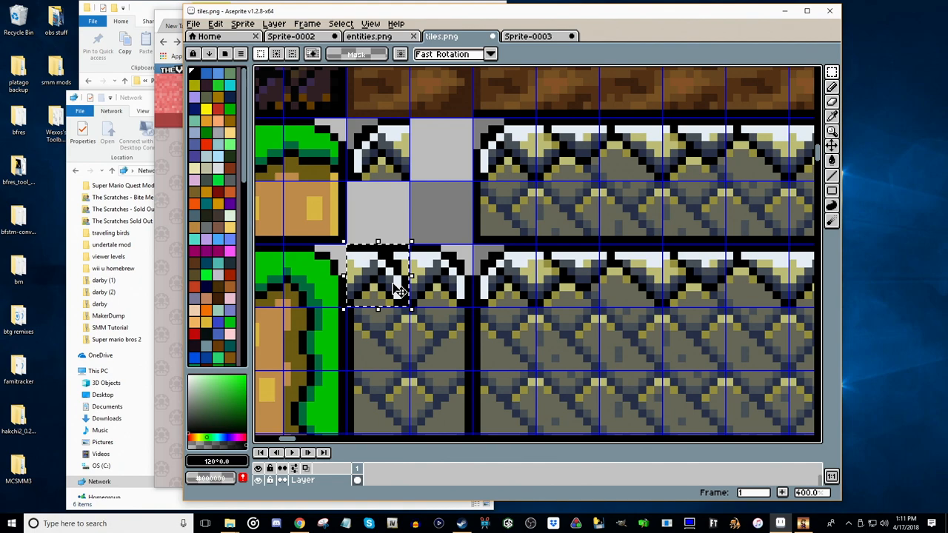
Position a pasted castle tile piece over the matching grass ground tile in tiles.png
click(216, 24)
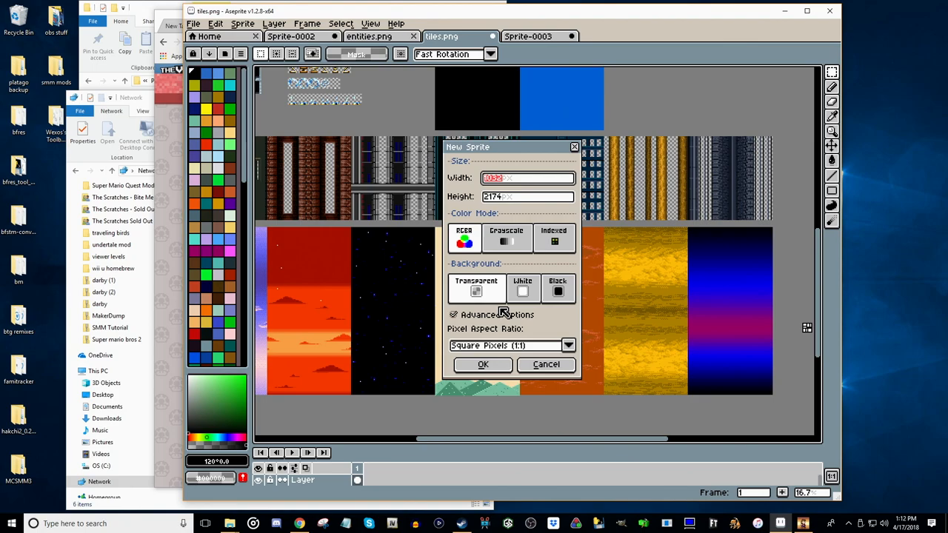
Create the new blank sprite Sprite-0004 for the grey castle wall background
click(483, 365)
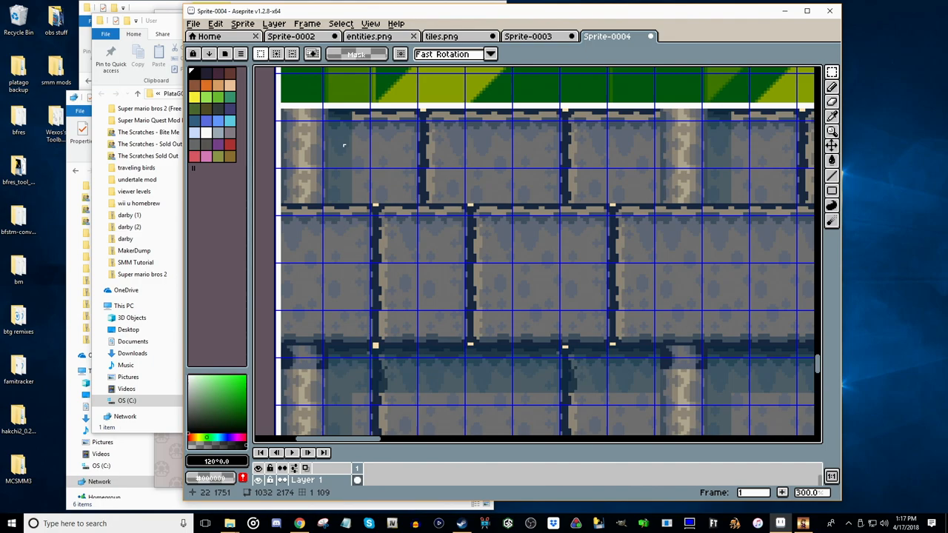
Paste the castle wall background into tiles.png's backgrounds area and save the tileset
click(442, 36)
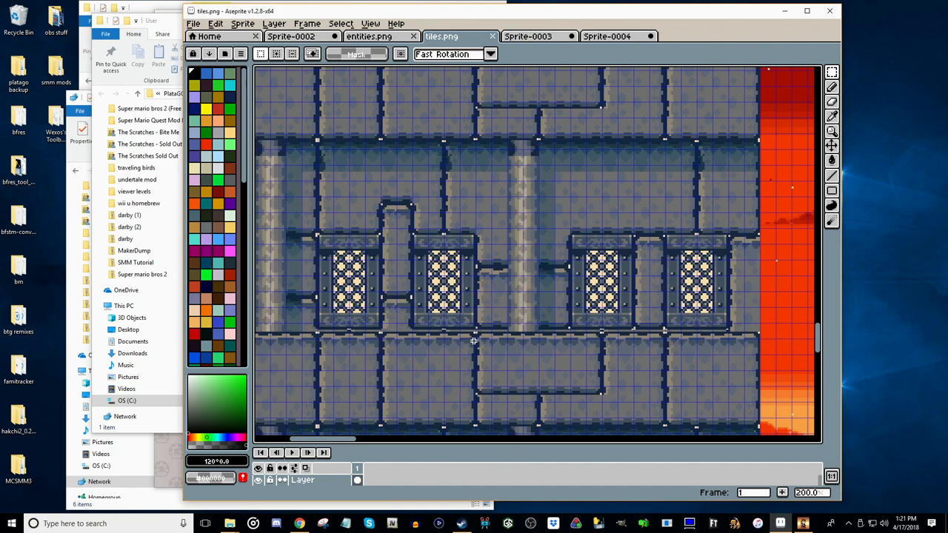
key(ctrl+s)
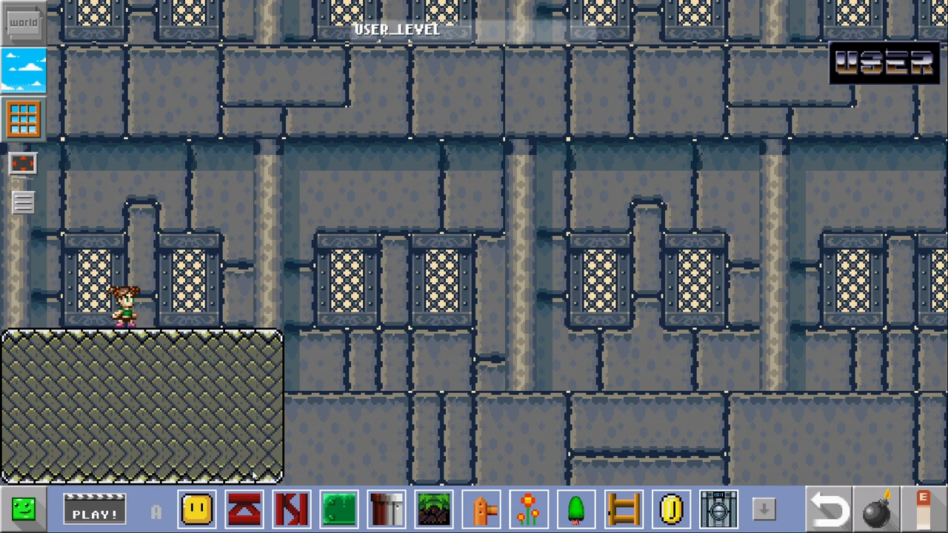
Place castle ground on the right side of the level, leaving a gap for lava
click(765, 510)
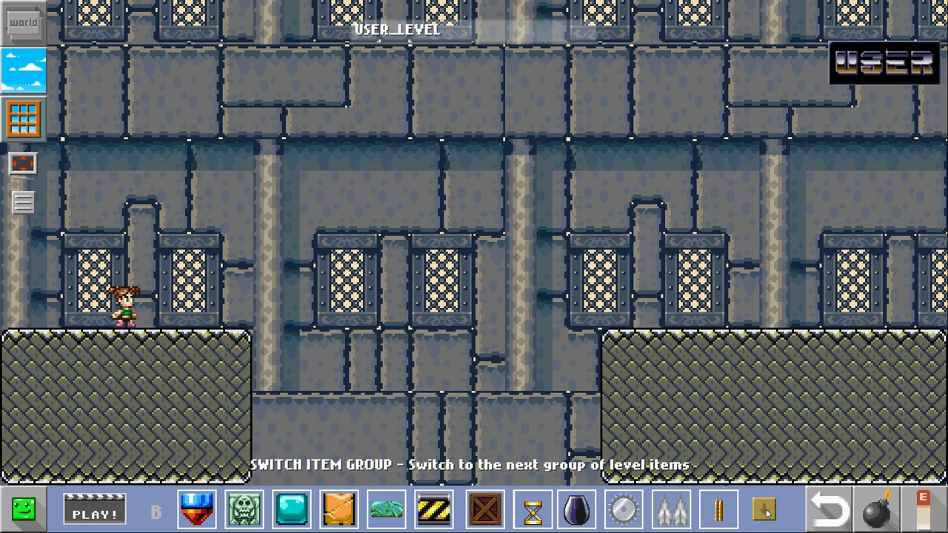
click(764, 510)
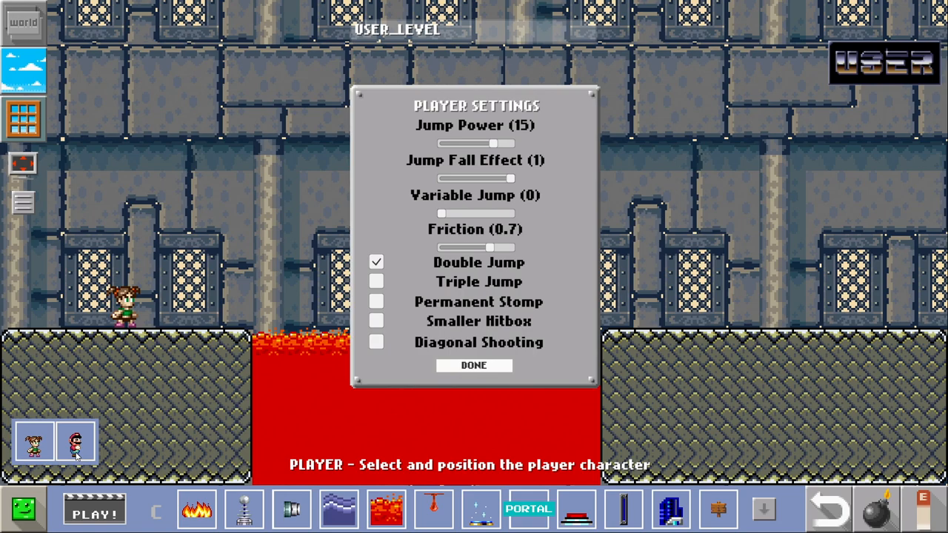
Make Mario the player with Jump Power 12 and Friction 0.6, confirming the settings
click(95, 511)
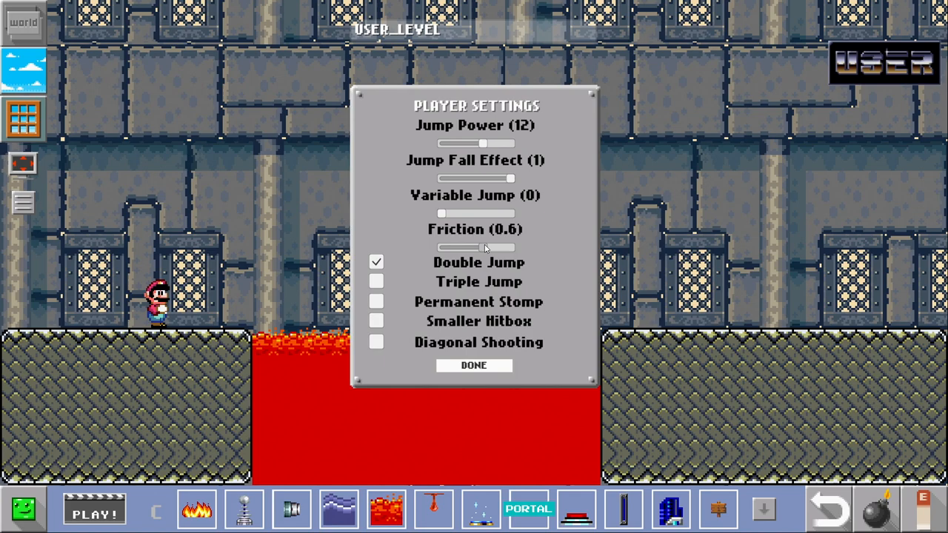
click(474, 365)
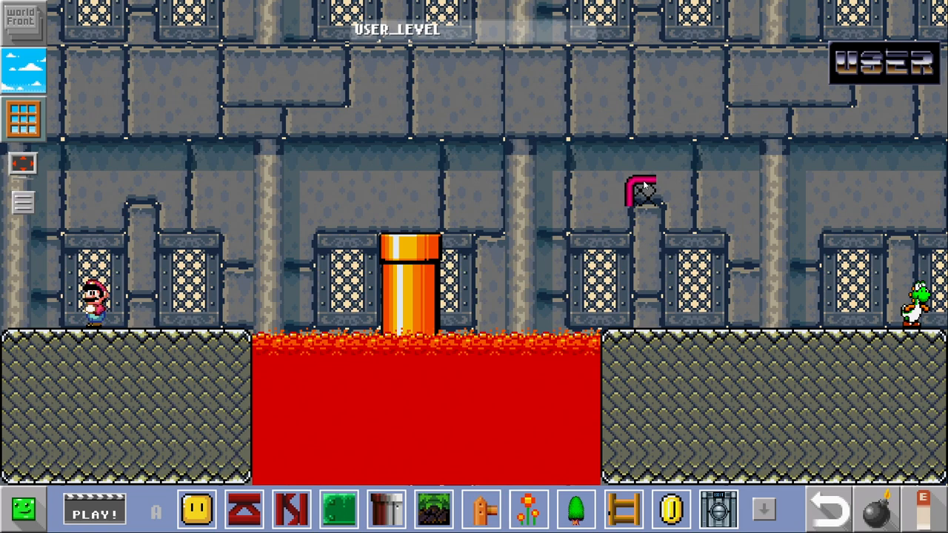
Start test-playing the castle level with the pipe, fence and Yoshi in place
click(94, 509)
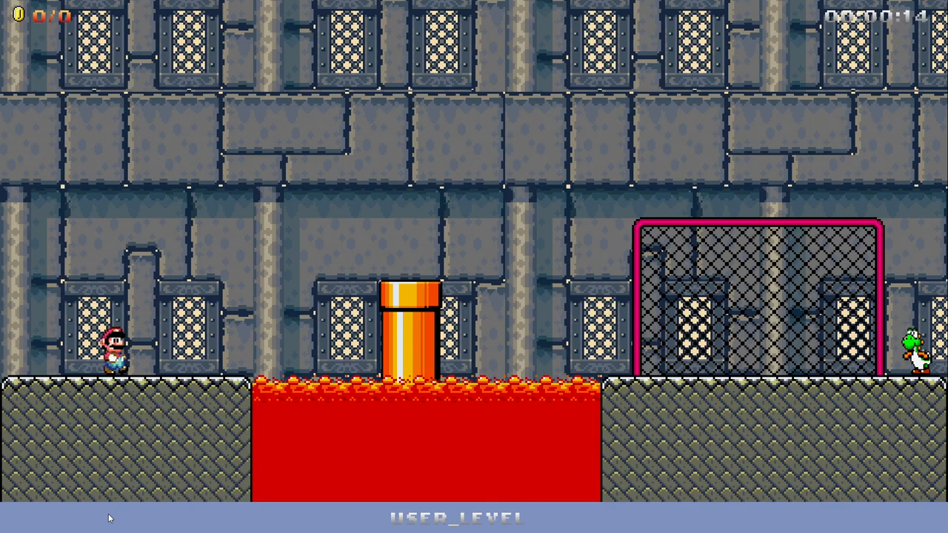